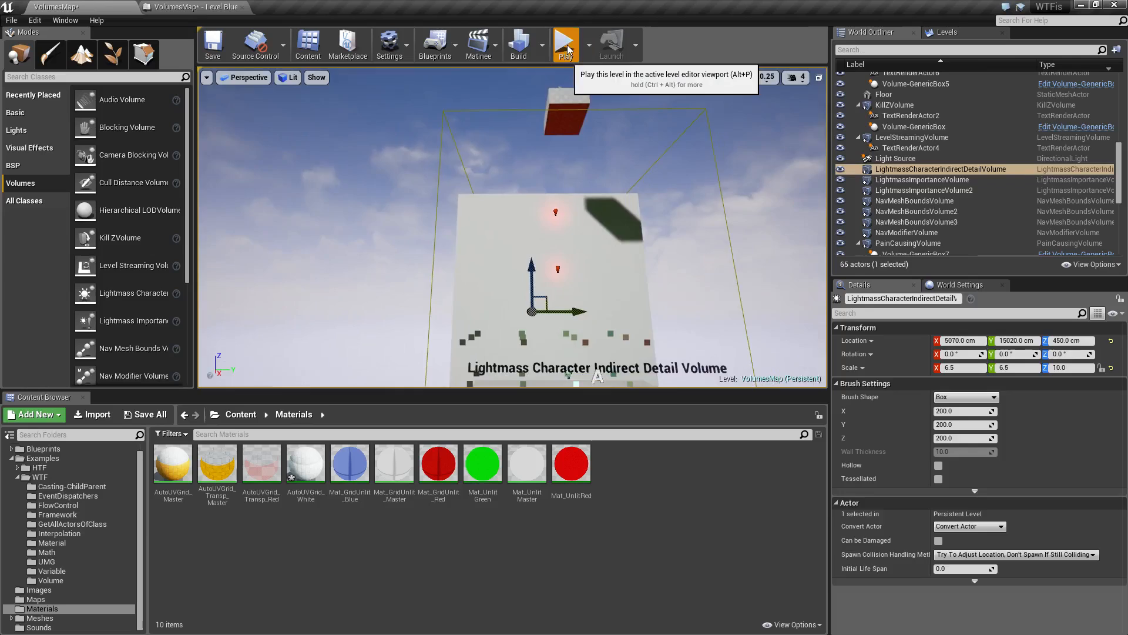
Play the level in the viewport and walk the character onto the point-lit floor
{"action": "left_click", "coordinate": [566, 43]}
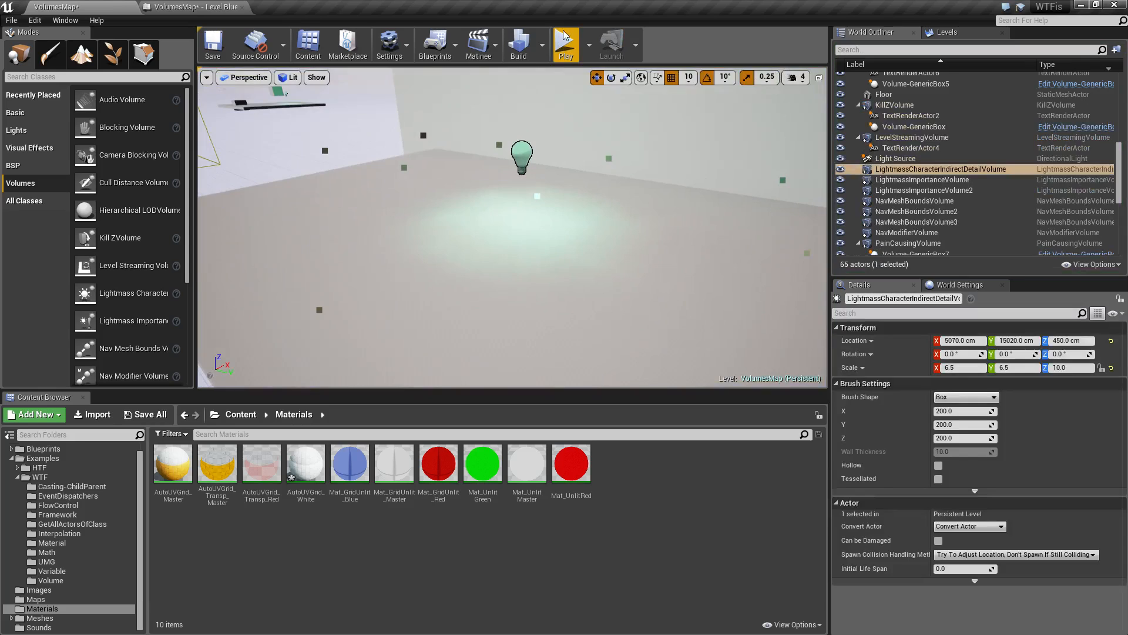
Stop the play session and return to the editor view of the shaft and floor light
{"action": "left_click", "coordinate": [565, 44]}
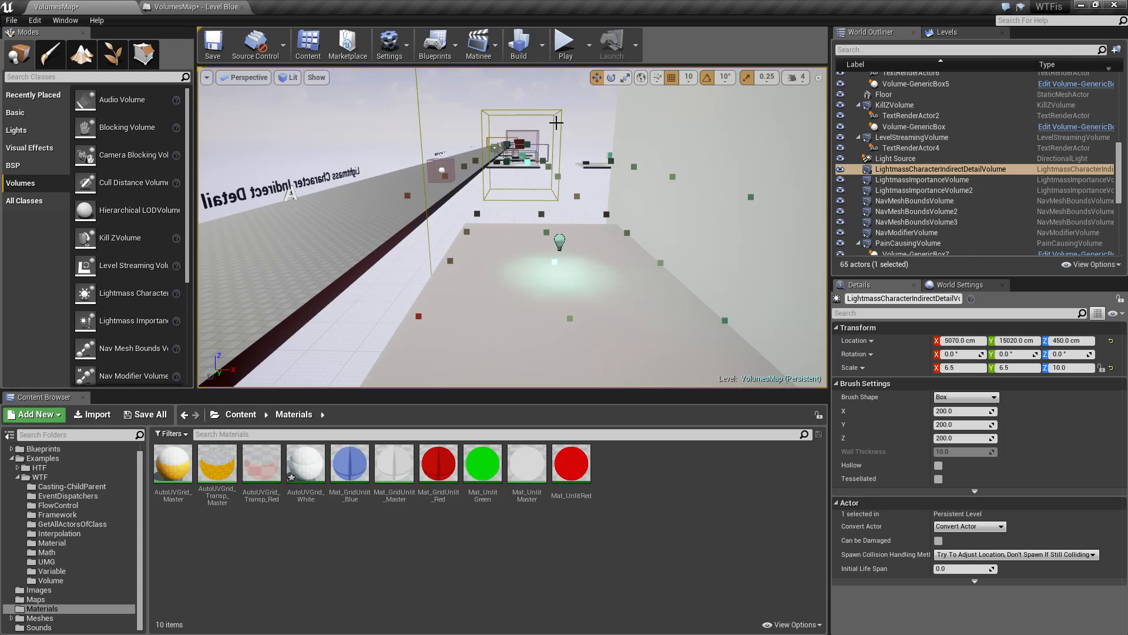
Inspect PointLight3 then PointLight4, showing intensity 5000 and indirect lighting intensity 6.0
{"action": "left_click", "coordinate": [564, 42]}
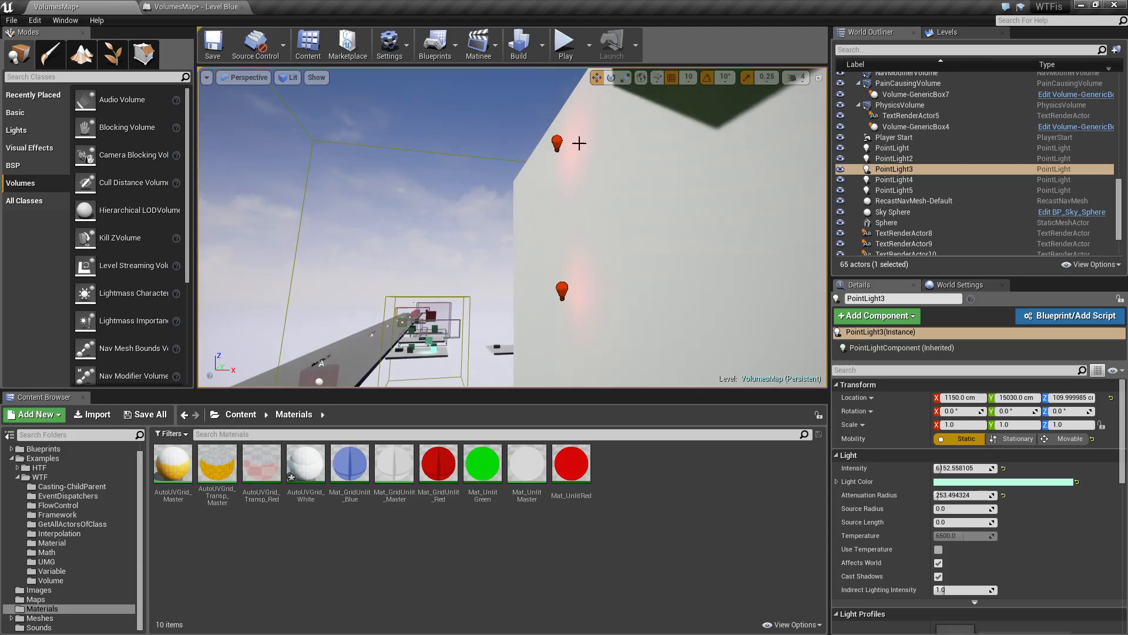
{"action": "left_click", "coordinate": [894, 191]}
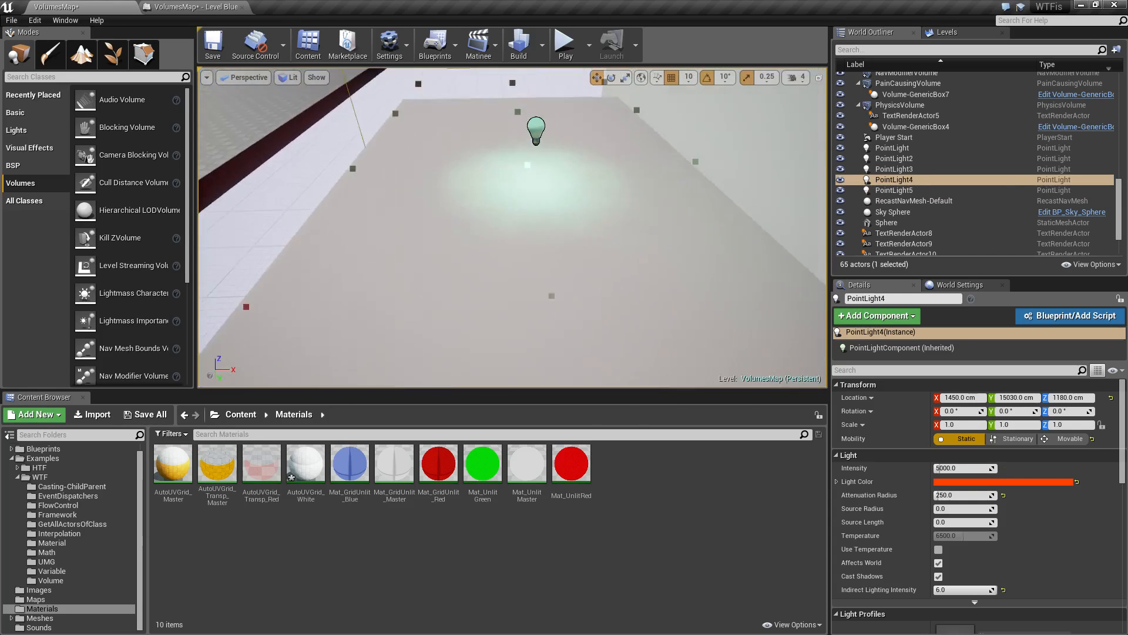
{"action": "left_click_drag", "start_coordinate": [536, 217], "coordinate": [687, 331]}
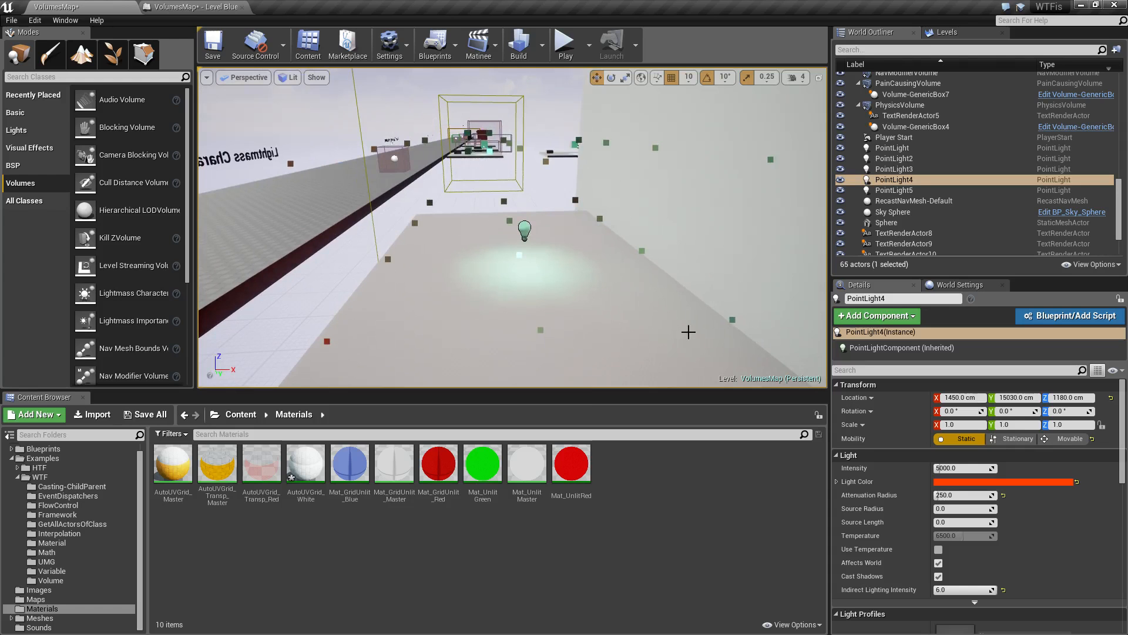
{"action": "left_click", "coordinate": [518, 43]}
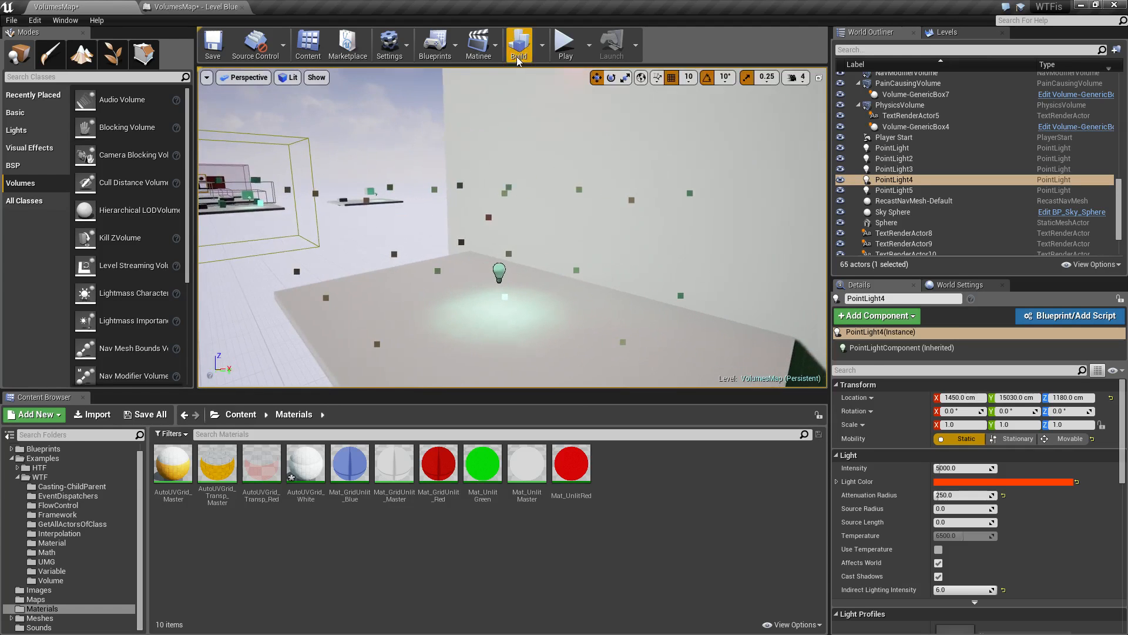
Build the level's lighting and look up the shaft toward the upper platform
{"action": "left_click", "coordinate": [564, 43]}
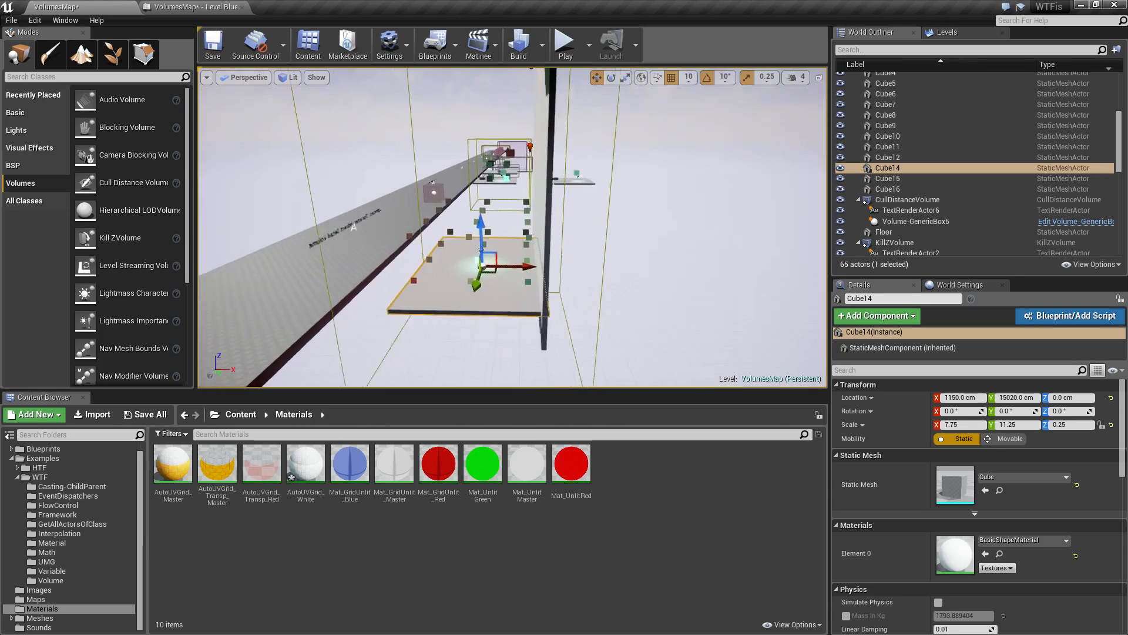
{"action": "left_click_drag", "start_coordinate": [504, 216], "coordinate": [684, 292]}
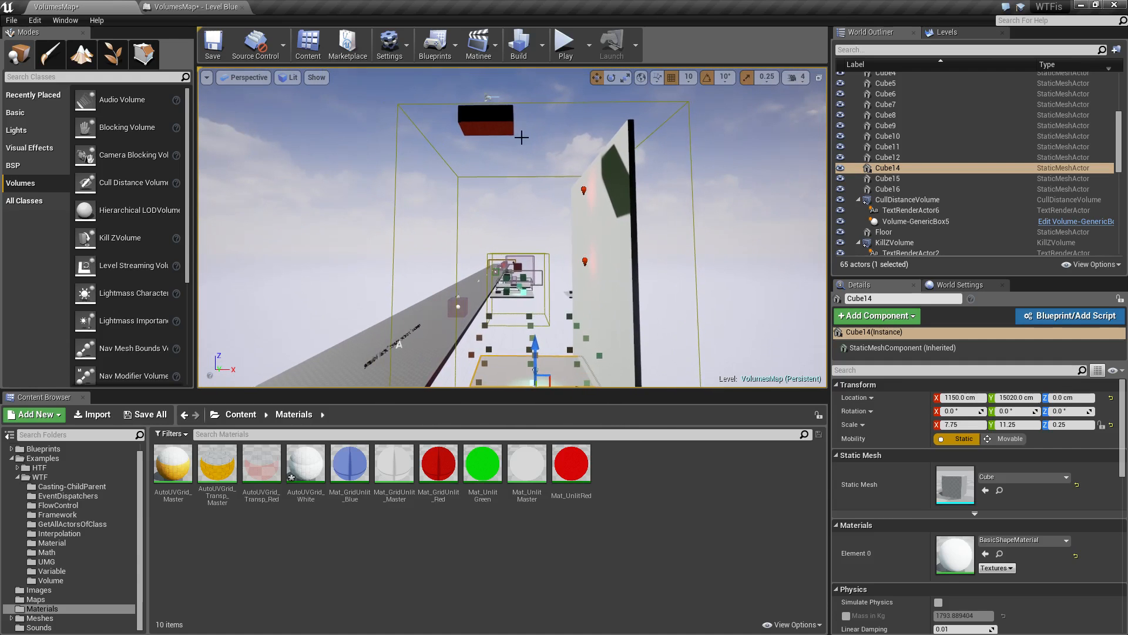
{"action": "mouse_move", "coordinate": [519, 166]}
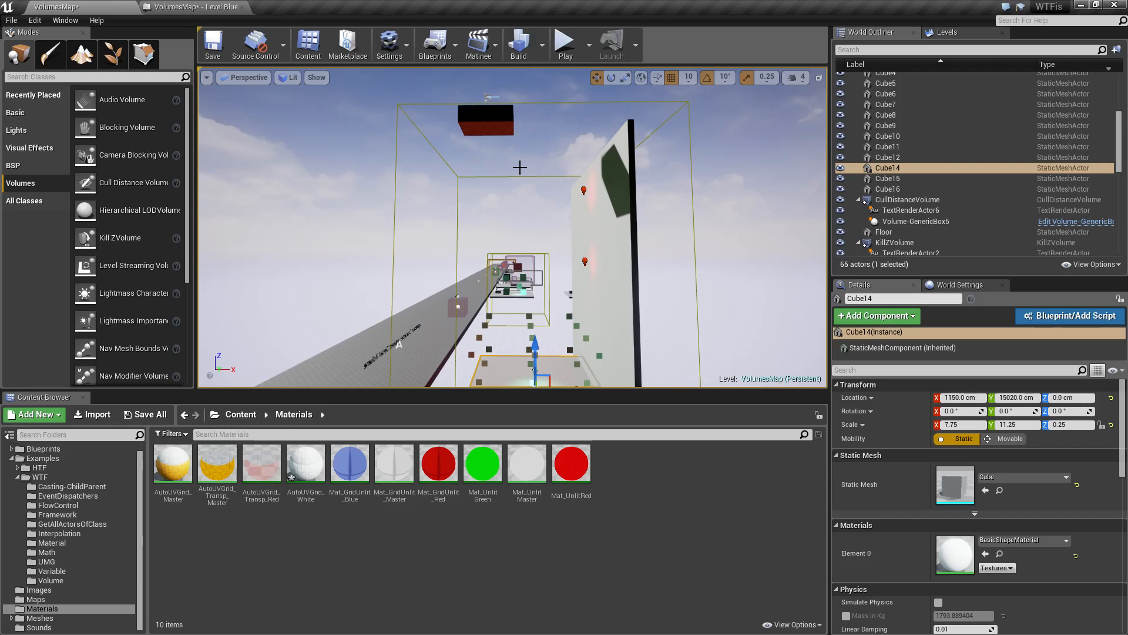
{"action": "mouse_move", "coordinate": [543, 232]}
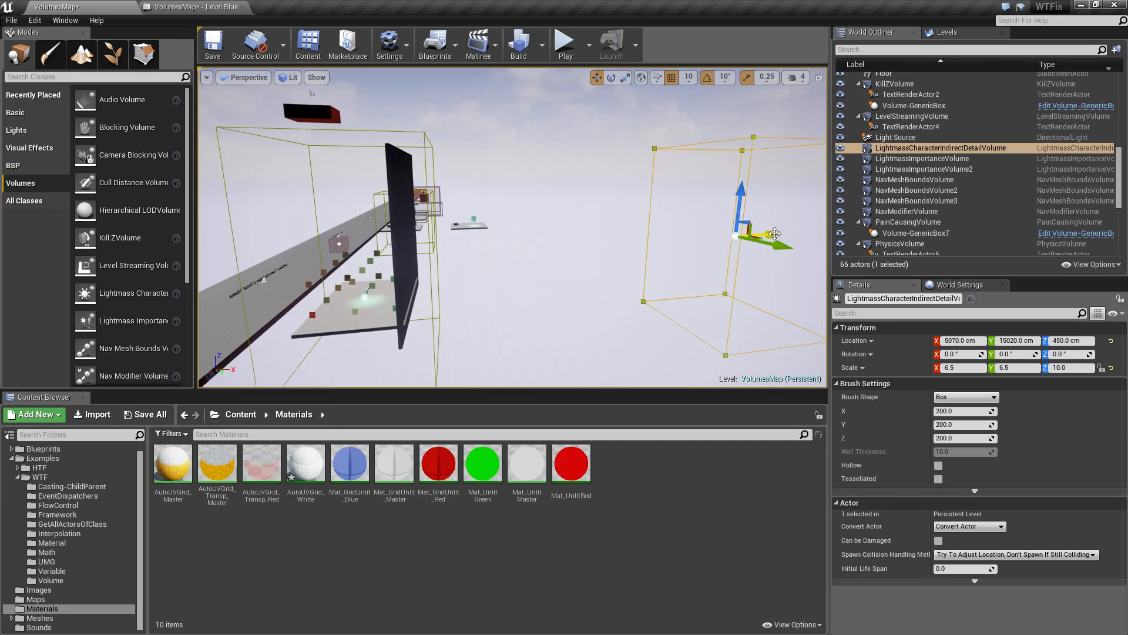
Drag the indirect detail volume to X 1150 so it encloses the elevator shaft
{"action": "left_click_drag", "start_coordinate": [773, 234], "coordinate": [353, 251]}
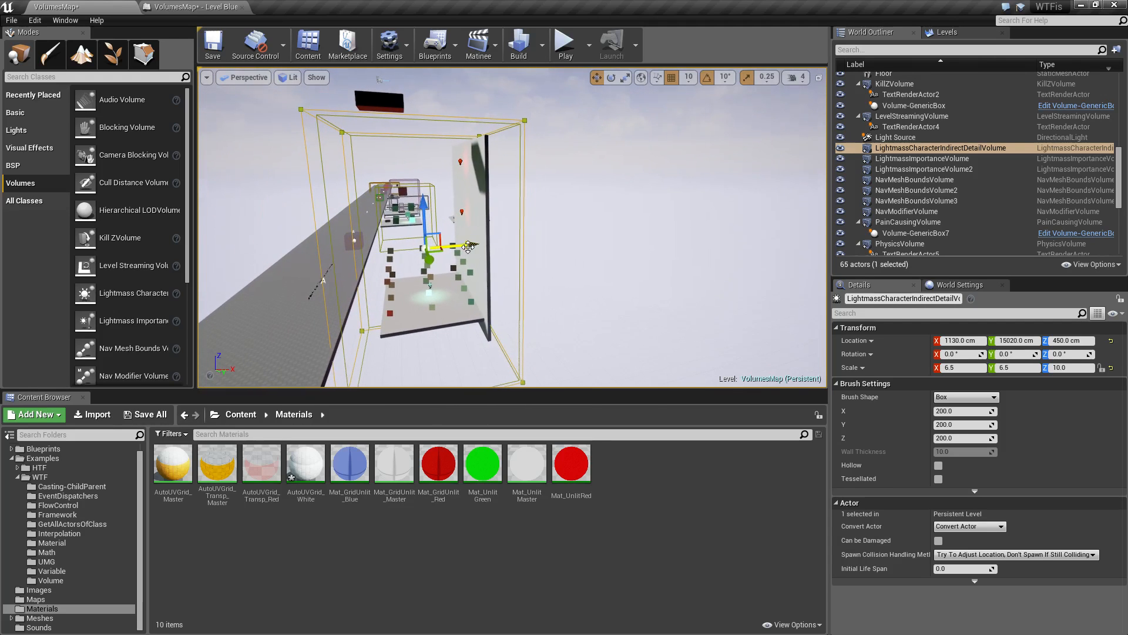
{"action": "left_click_drag", "start_coordinate": [468, 246], "coordinate": [496, 240]}
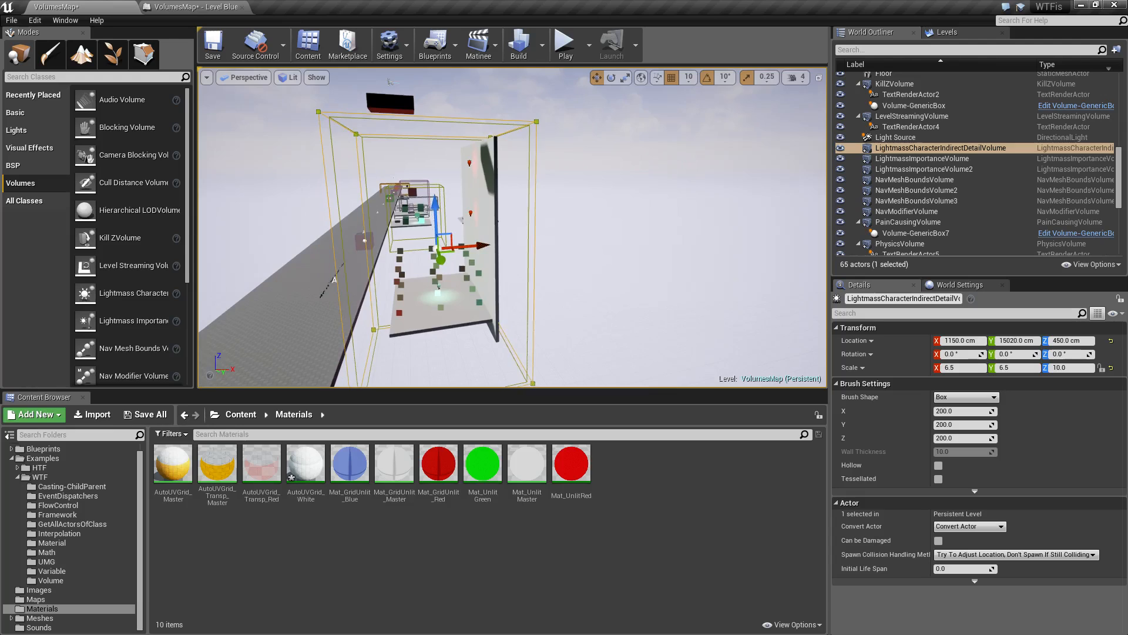
{"action": "left_click_drag", "start_coordinate": [432, 251], "coordinate": [662, 255]}
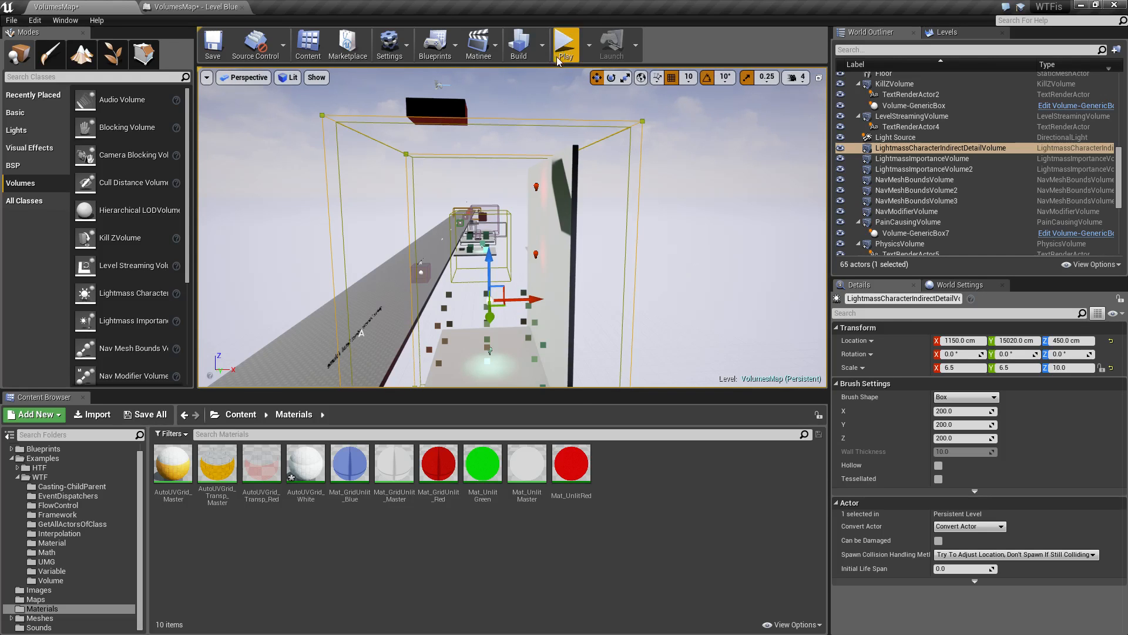
Rebuild lighting with the volume in the shaft, then select the Sky Sphere (sun brightness 75)
{"action": "left_click", "coordinate": [517, 43]}
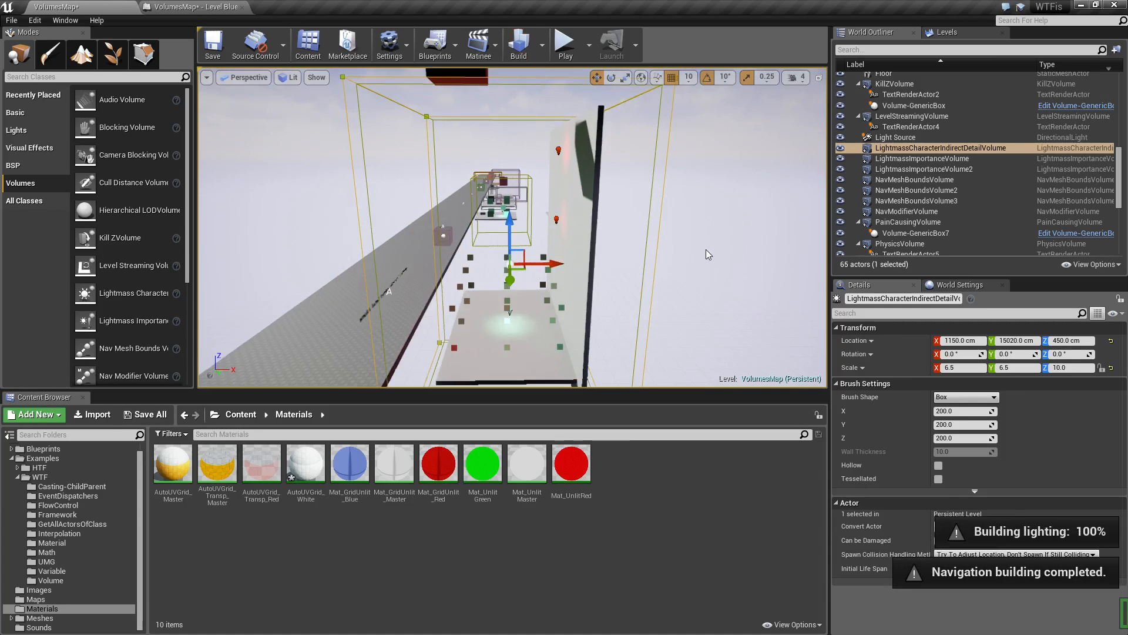
{"action": "mouse_move", "coordinate": [684, 237]}
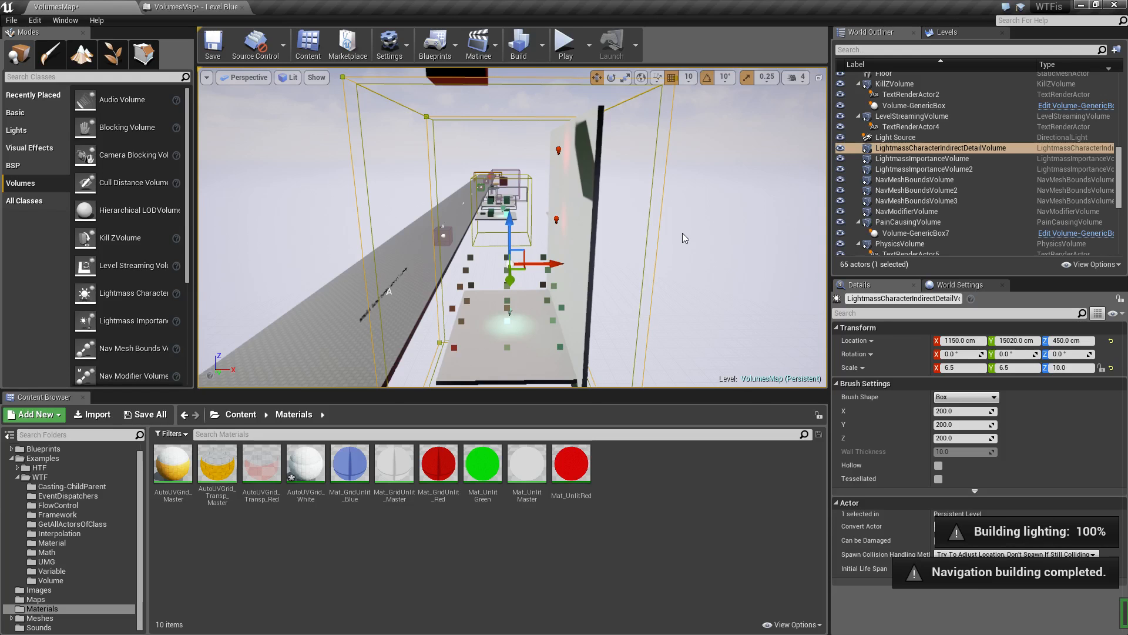
{"action": "left_click", "coordinate": [893, 168]}
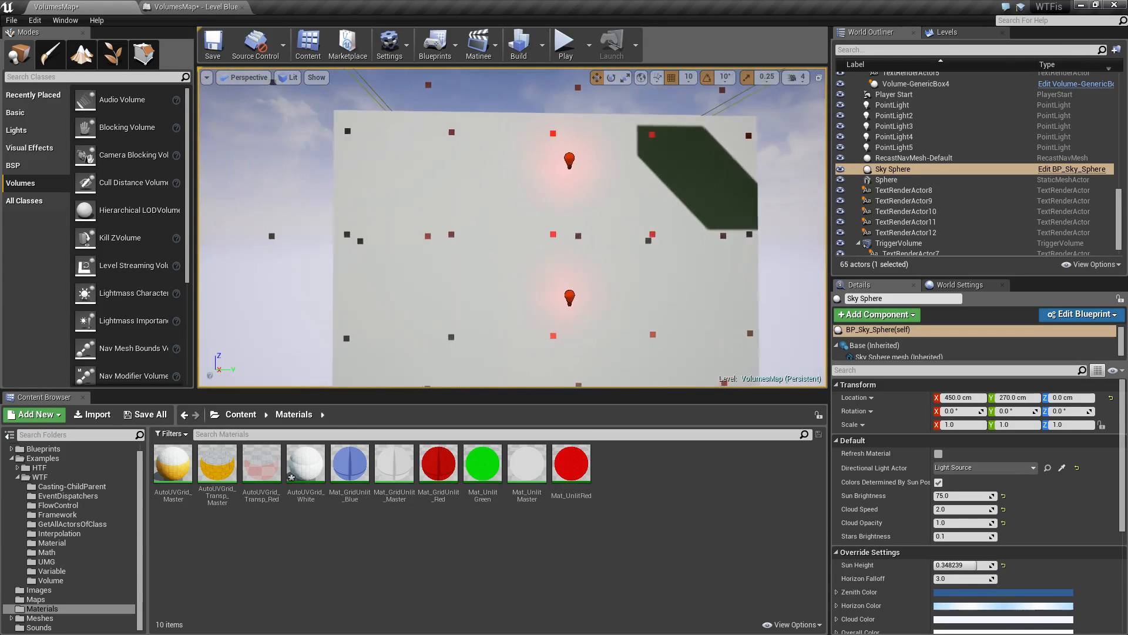
Run a play test through the shaft and stop it, returning to the wide editor view
{"action": "left_click", "coordinate": [565, 41]}
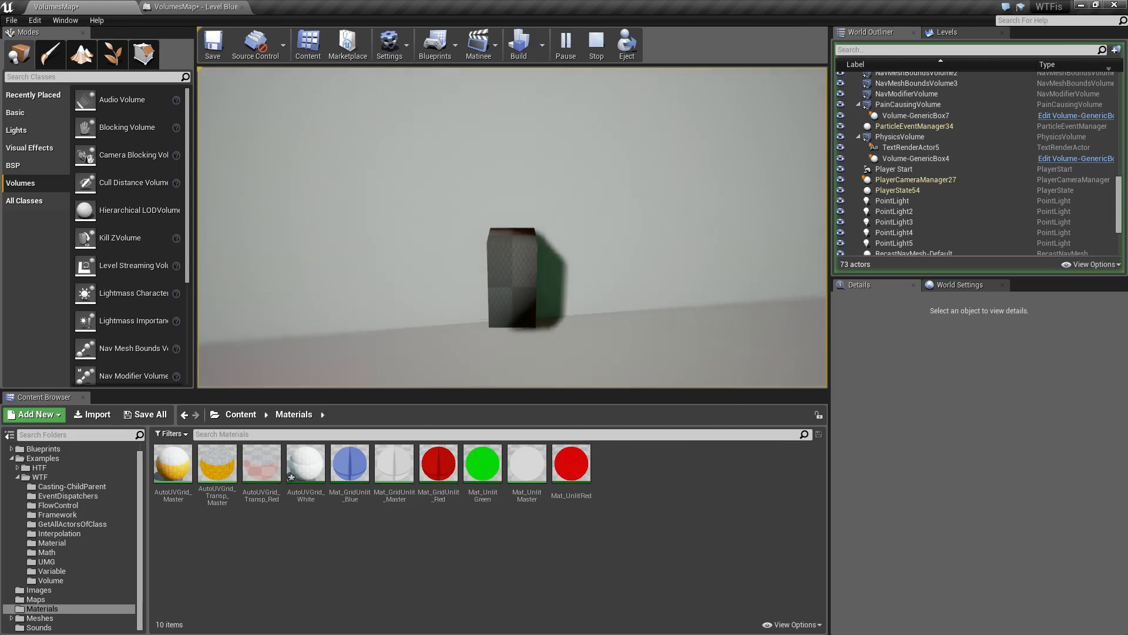
{"action": "left_click", "coordinate": [596, 45]}
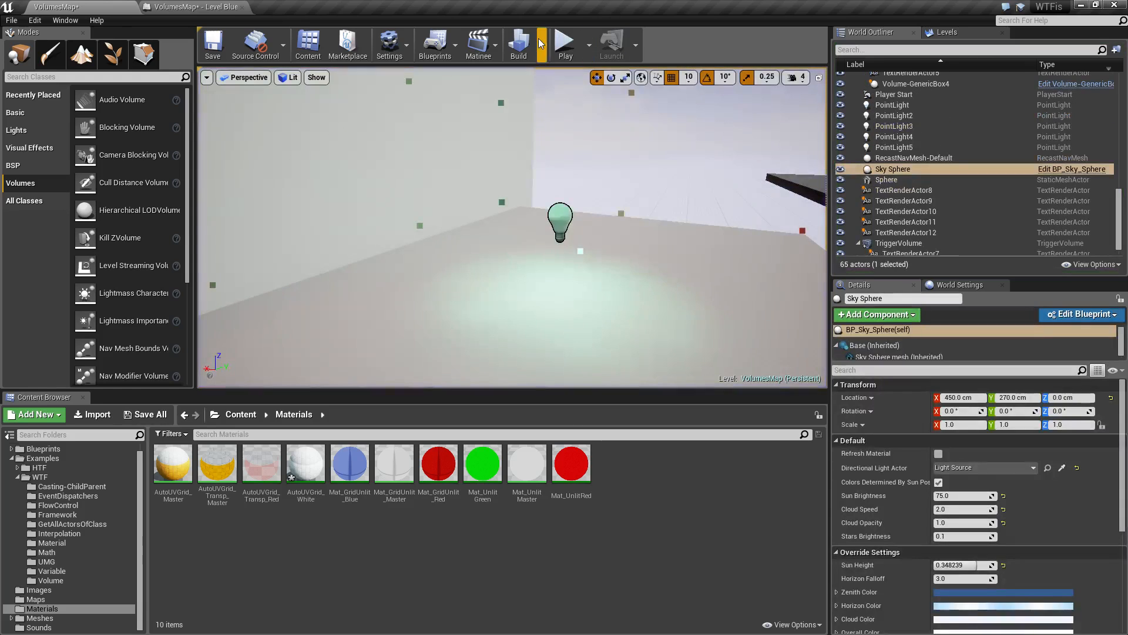
{"action": "left_click", "coordinate": [564, 44]}
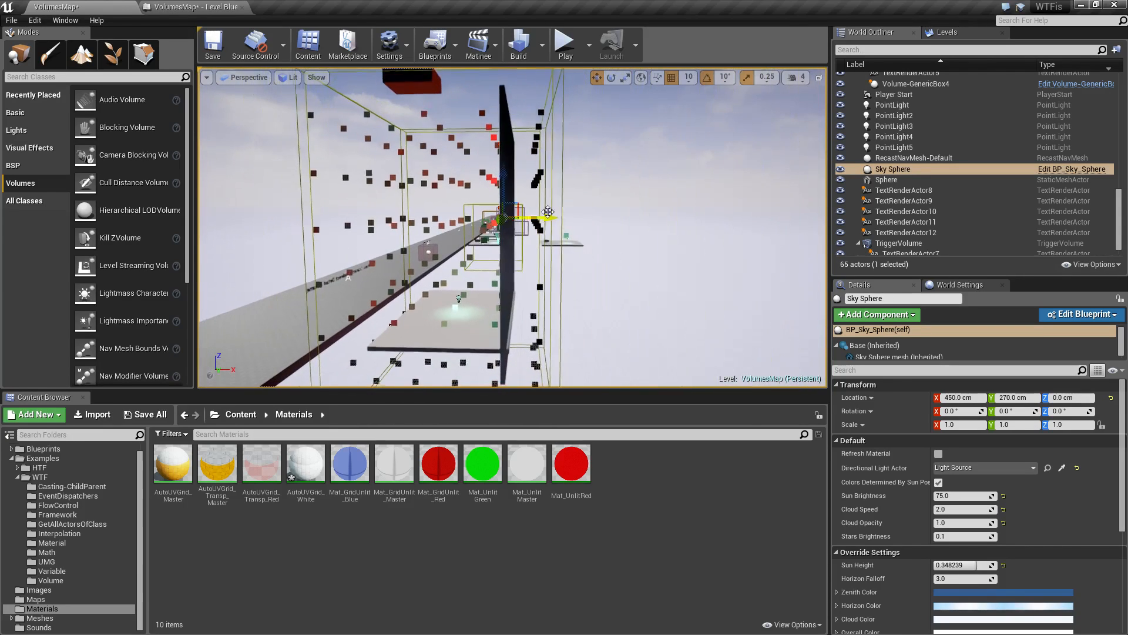
{"action": "left_click", "coordinate": [940, 168]}
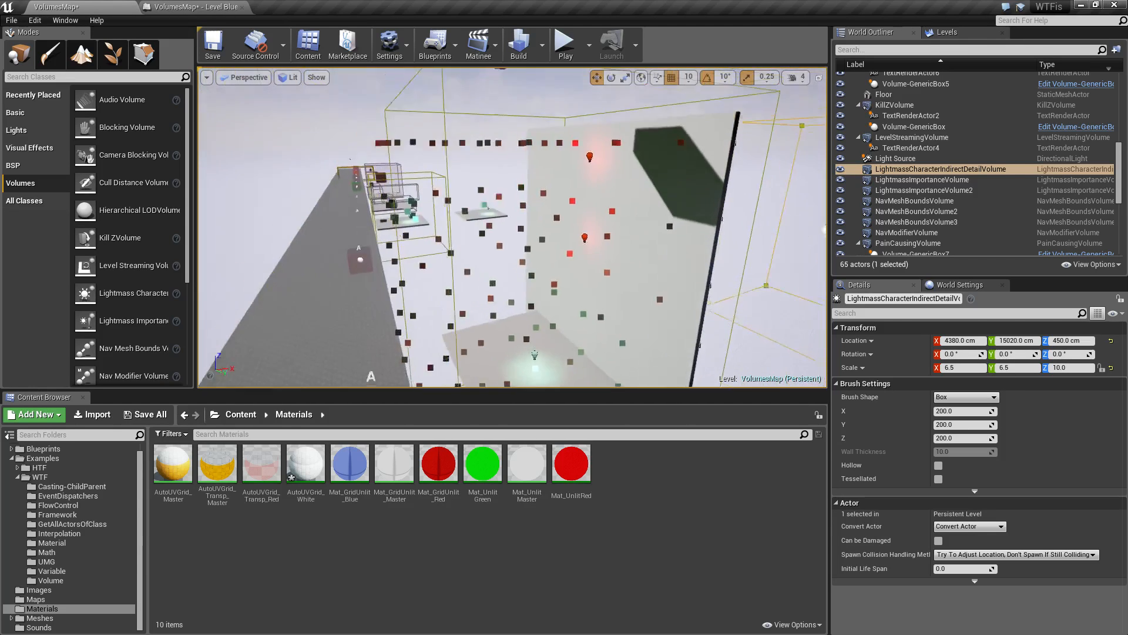
{"action": "left_click", "coordinate": [517, 43]}
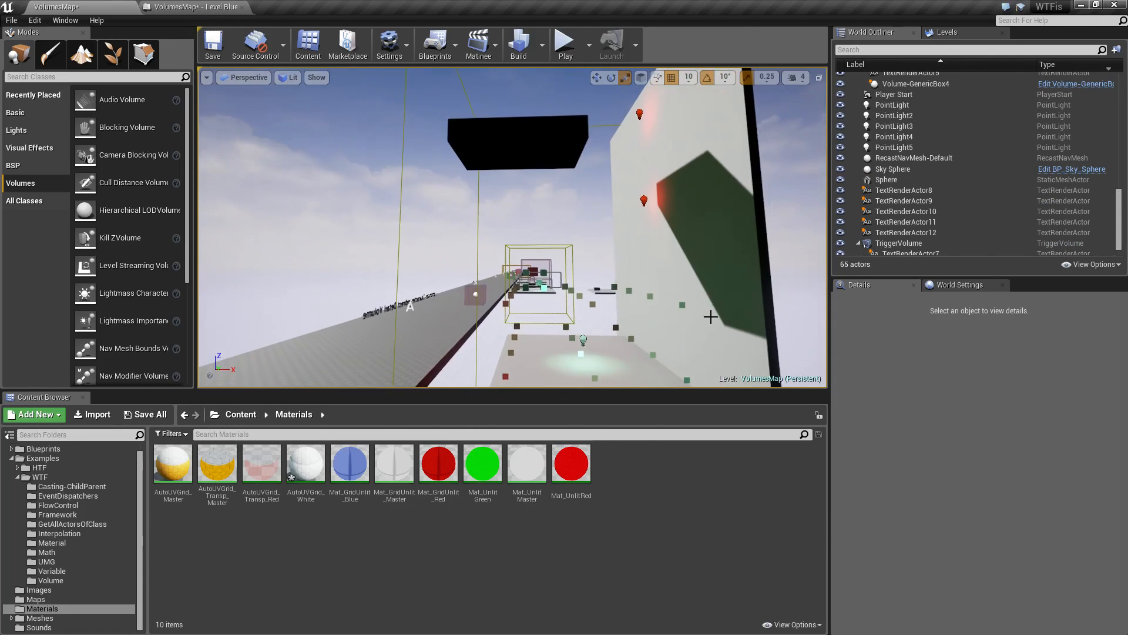
Raise Cube16, the upper platform, to Z 1180 and rebuild lighting
{"action": "left_click", "coordinate": [512, 129]}
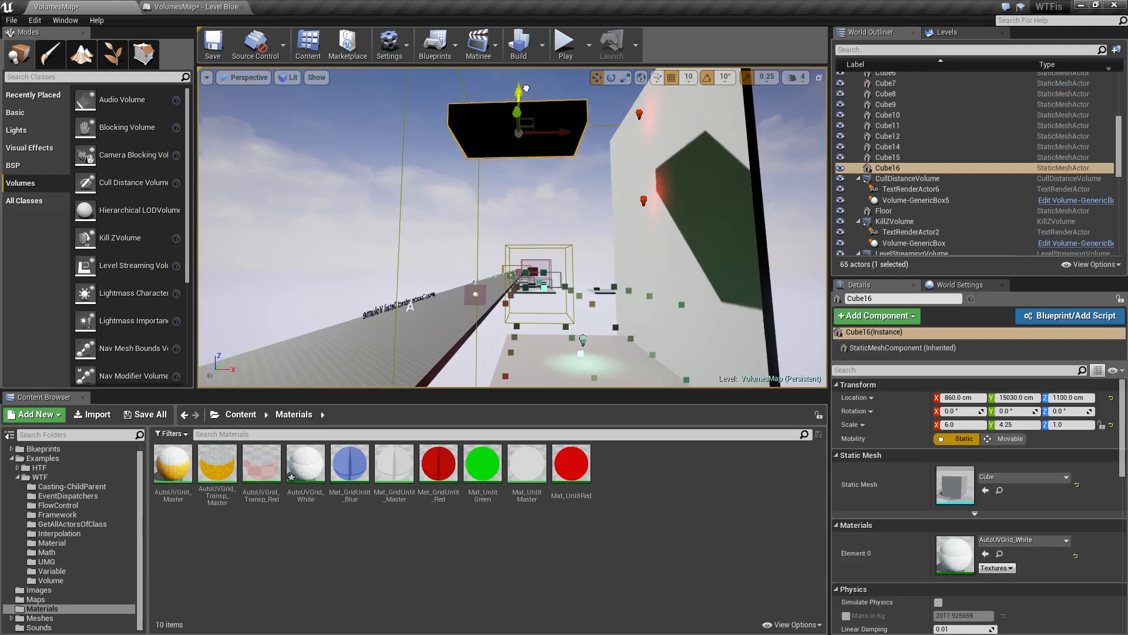
{"action": "left_click", "coordinate": [518, 44]}
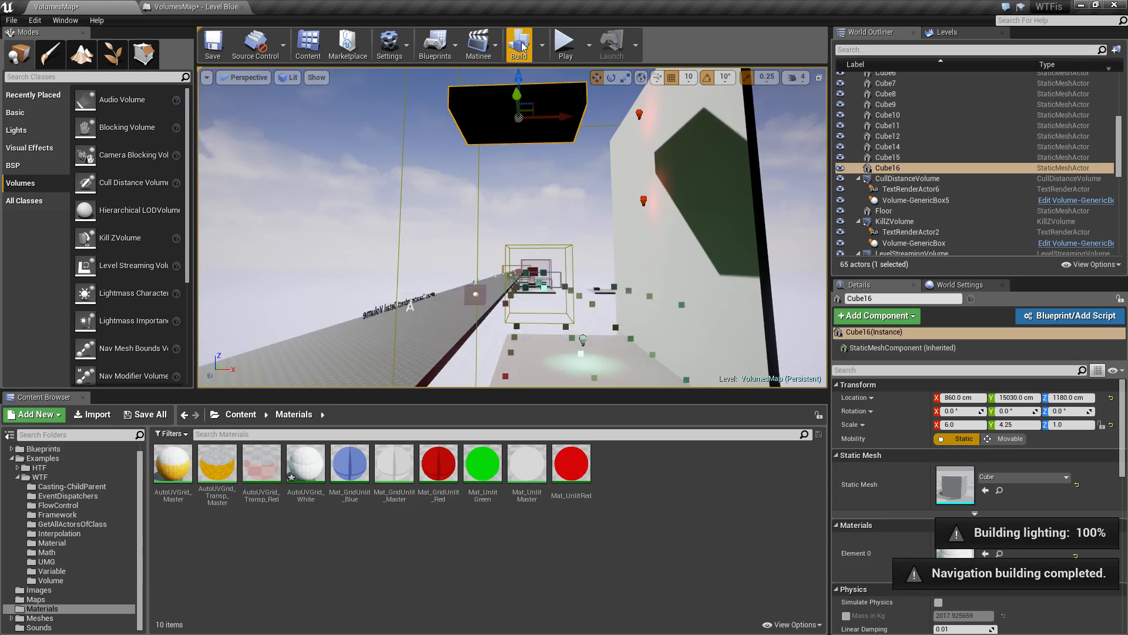
{"action": "mouse_move", "coordinate": [610, 243]}
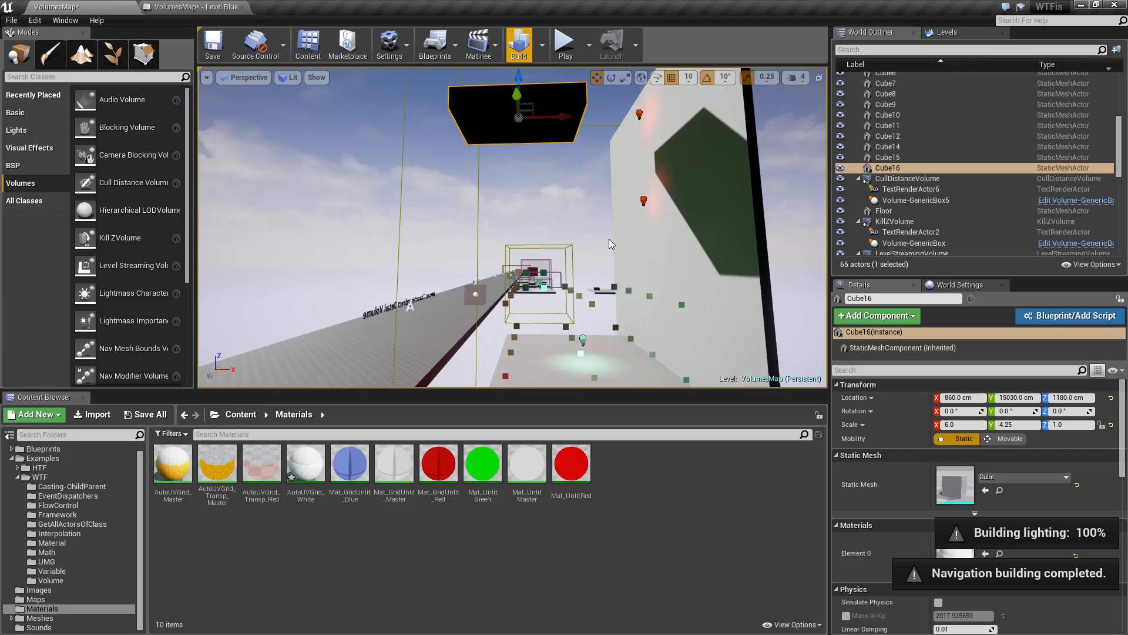
{"action": "mouse_move", "coordinate": [604, 243]}
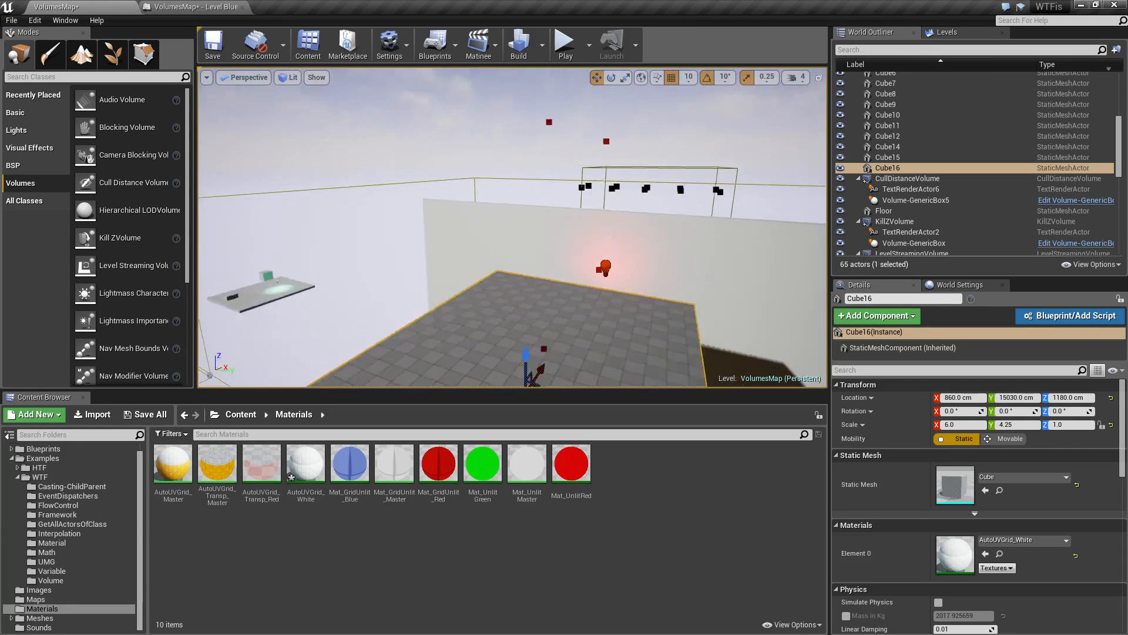
Play-test from the Player Start at height 1400 on the upper platform, stop, and reselect Cube16
{"action": "left_click_drag", "start_coordinate": [604, 270], "coordinate": [611, 143]}
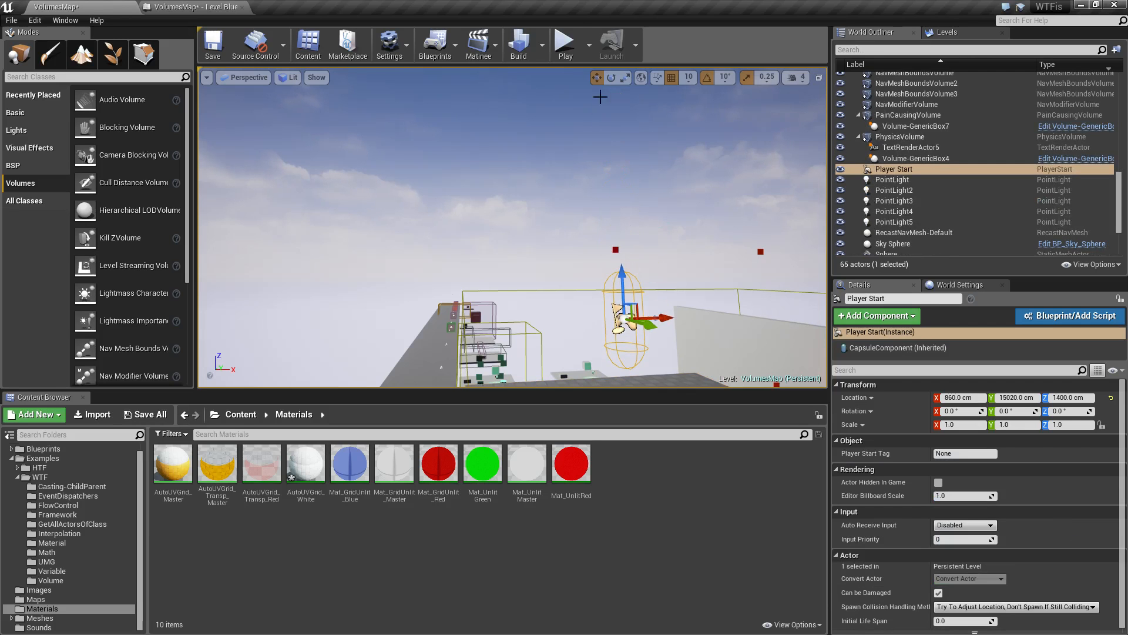
{"action": "left_click", "coordinate": [564, 41]}
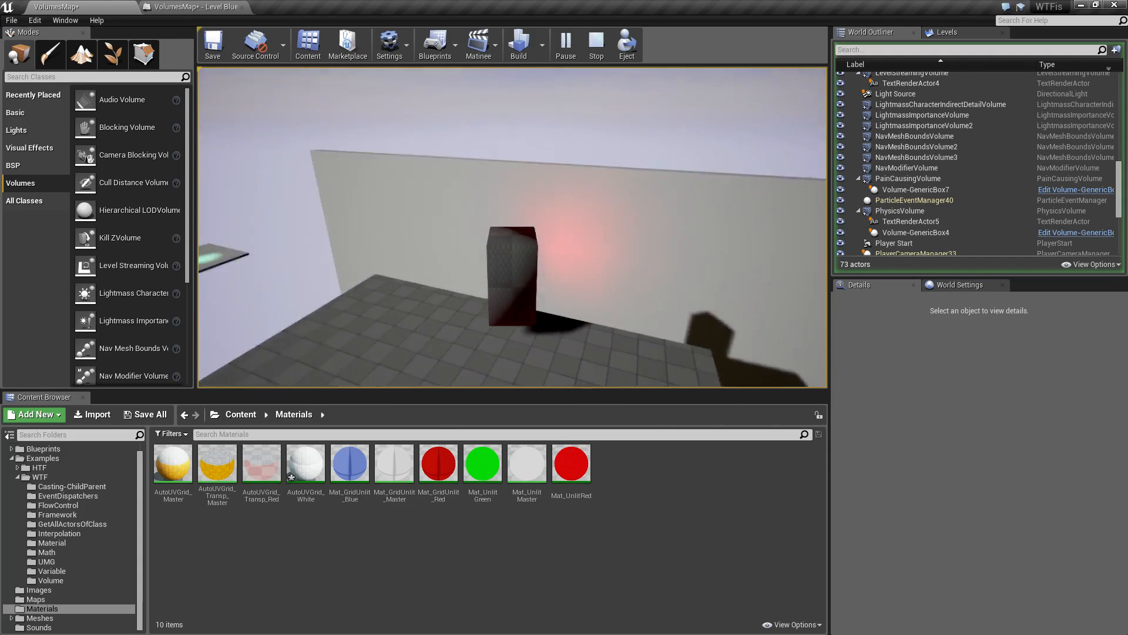
{"action": "left_click", "coordinate": [595, 43]}
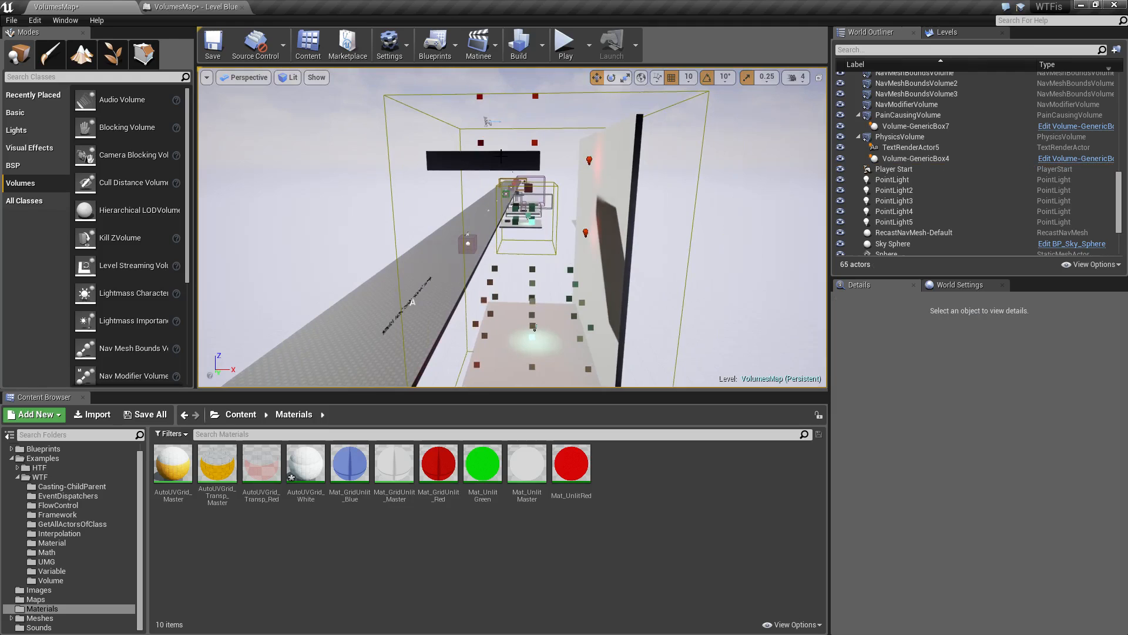
{"action": "left_click", "coordinate": [483, 160]}
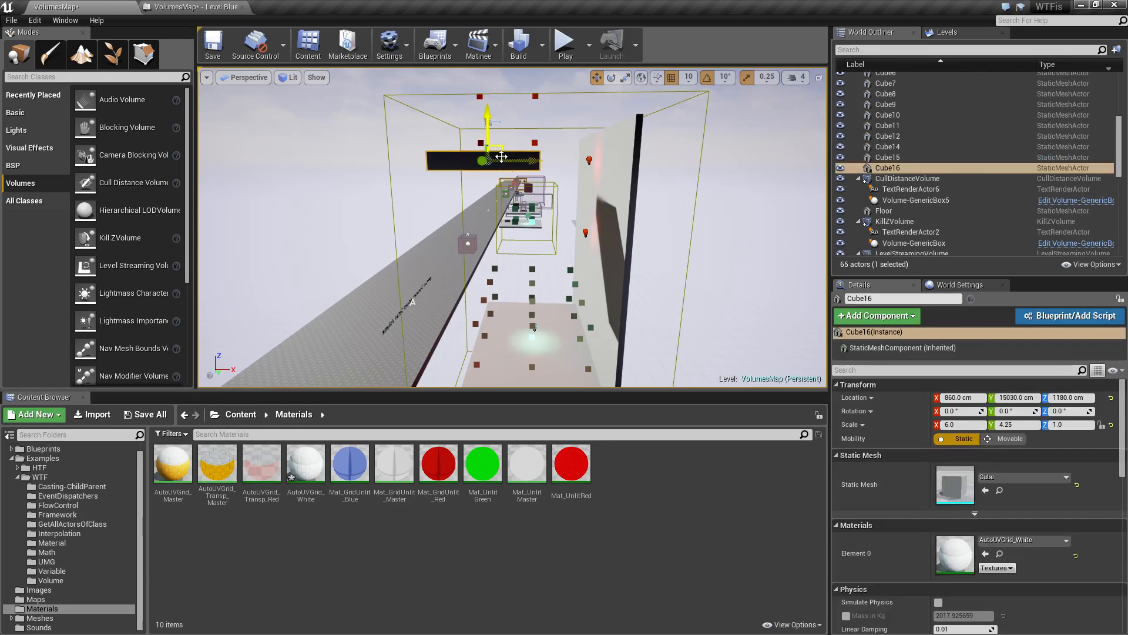